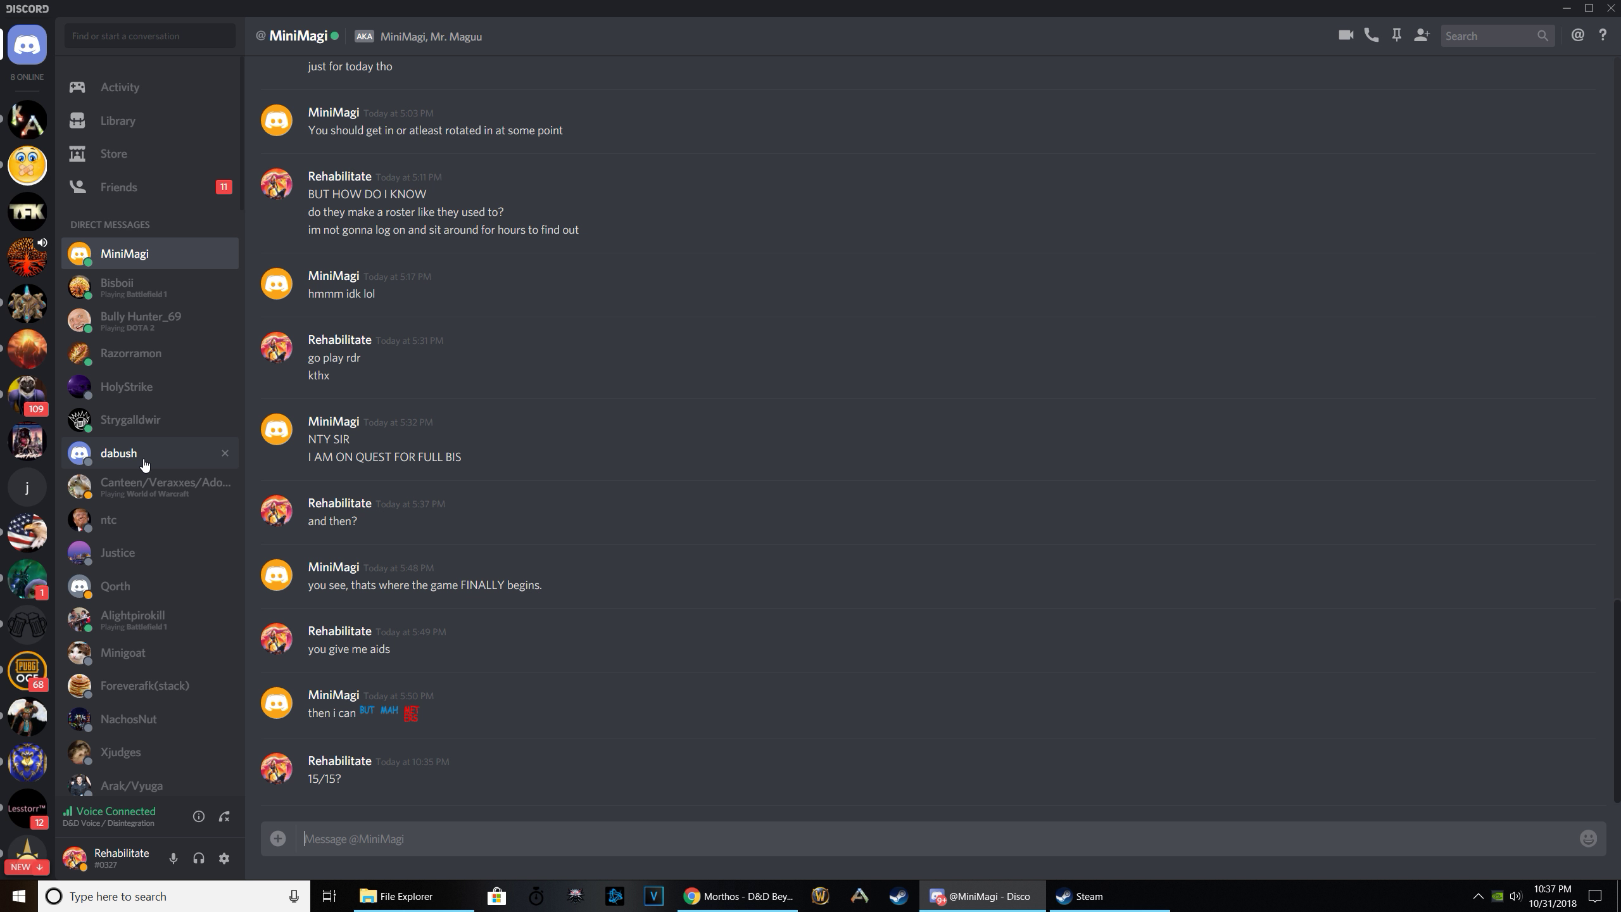
{"action": "mouse_move", "coordinate": [367, 612]}
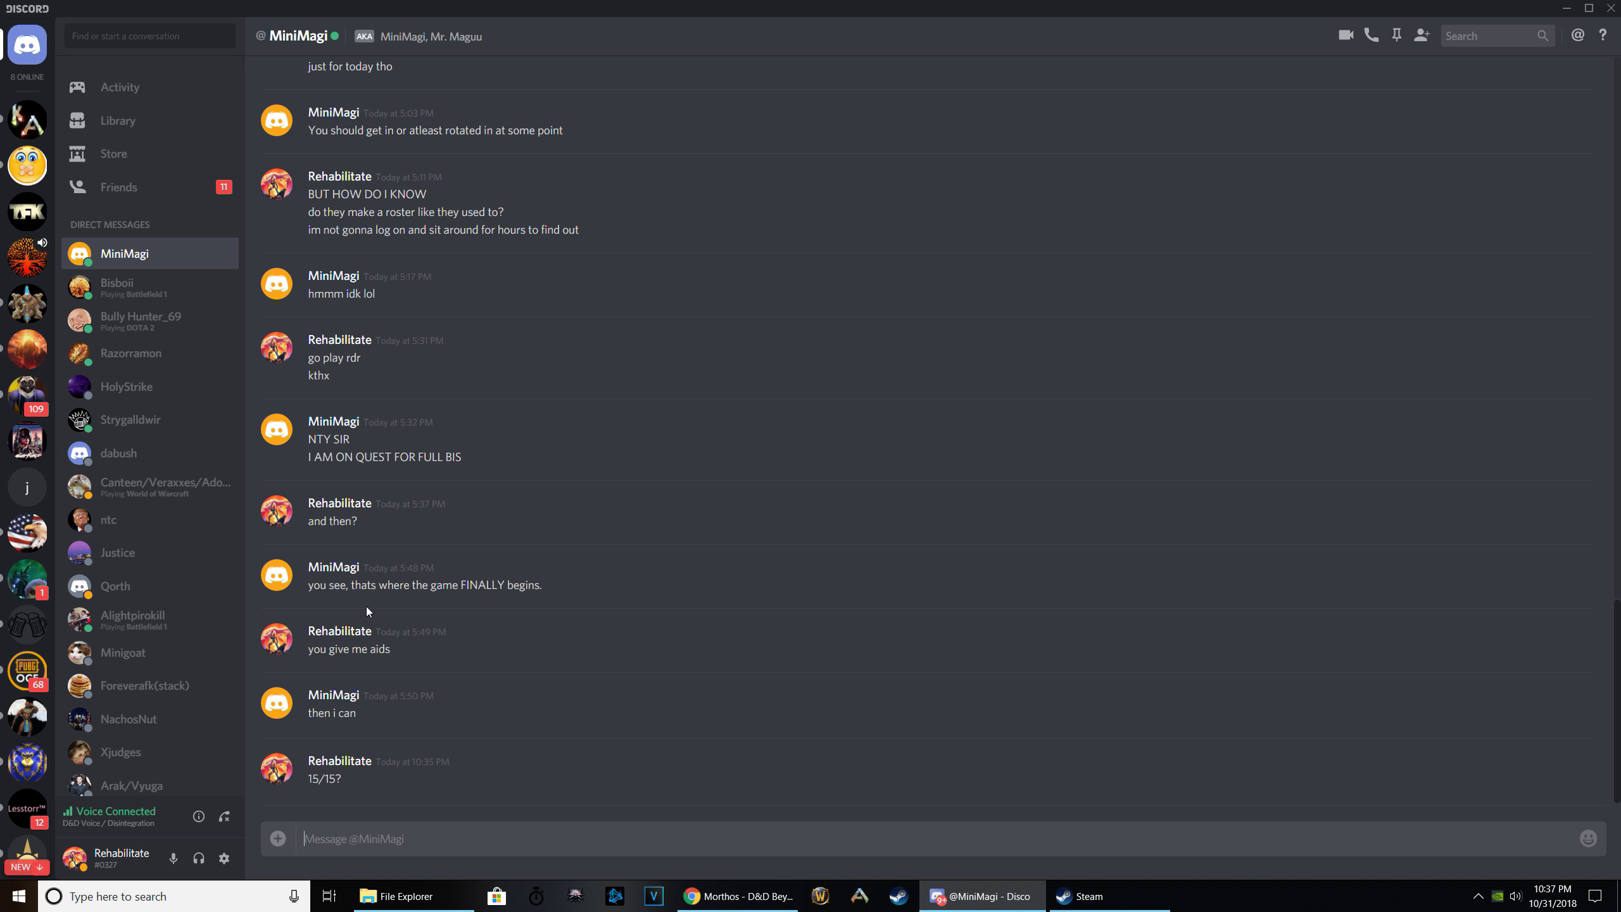